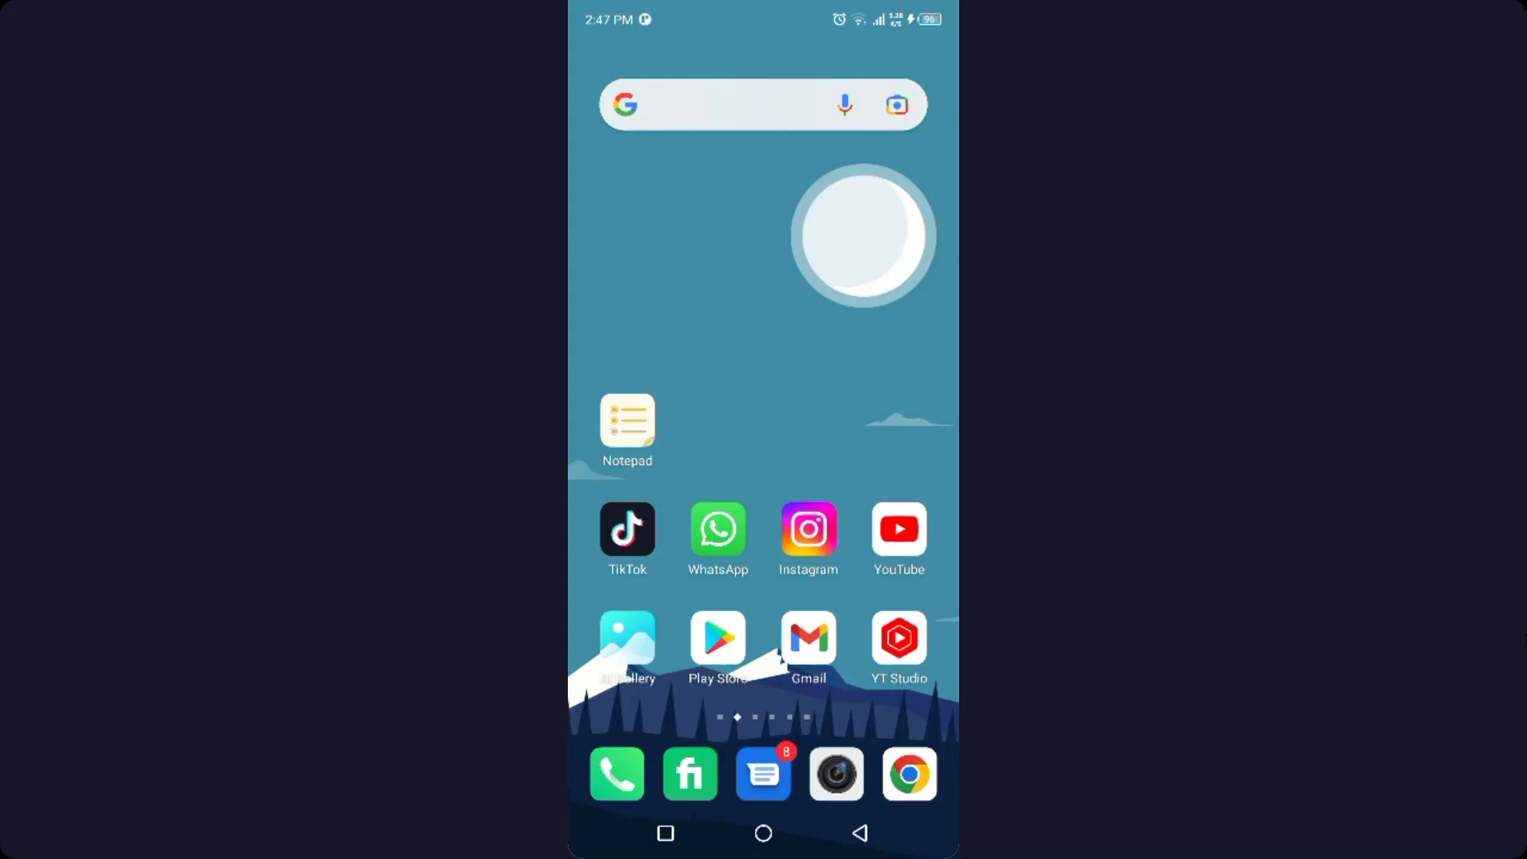
Step: Launch TikTok, go to your own profile and bring up its options menu
click(628, 529)
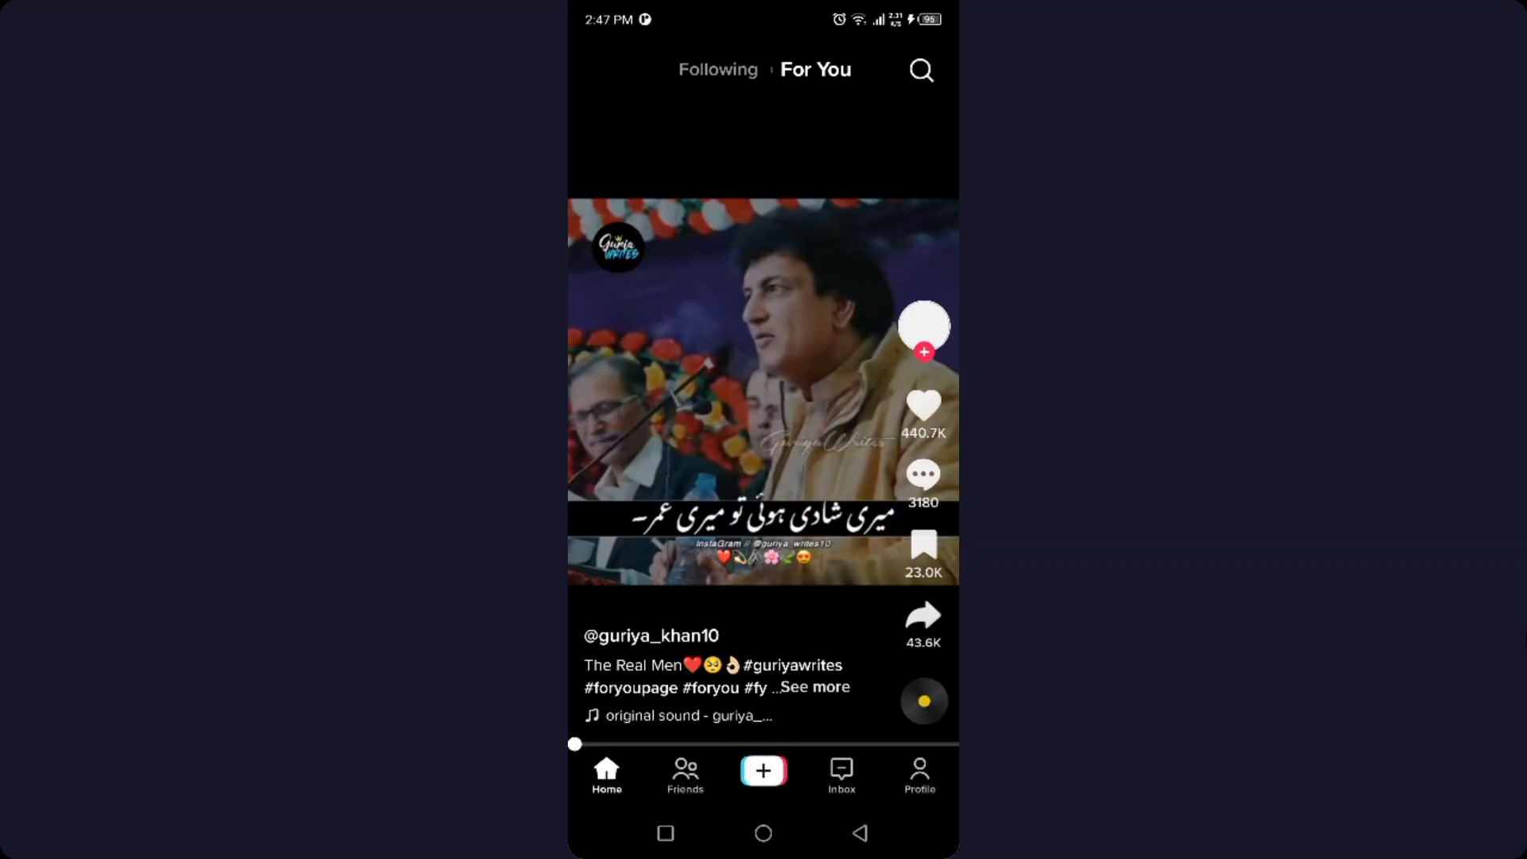
click(920, 774)
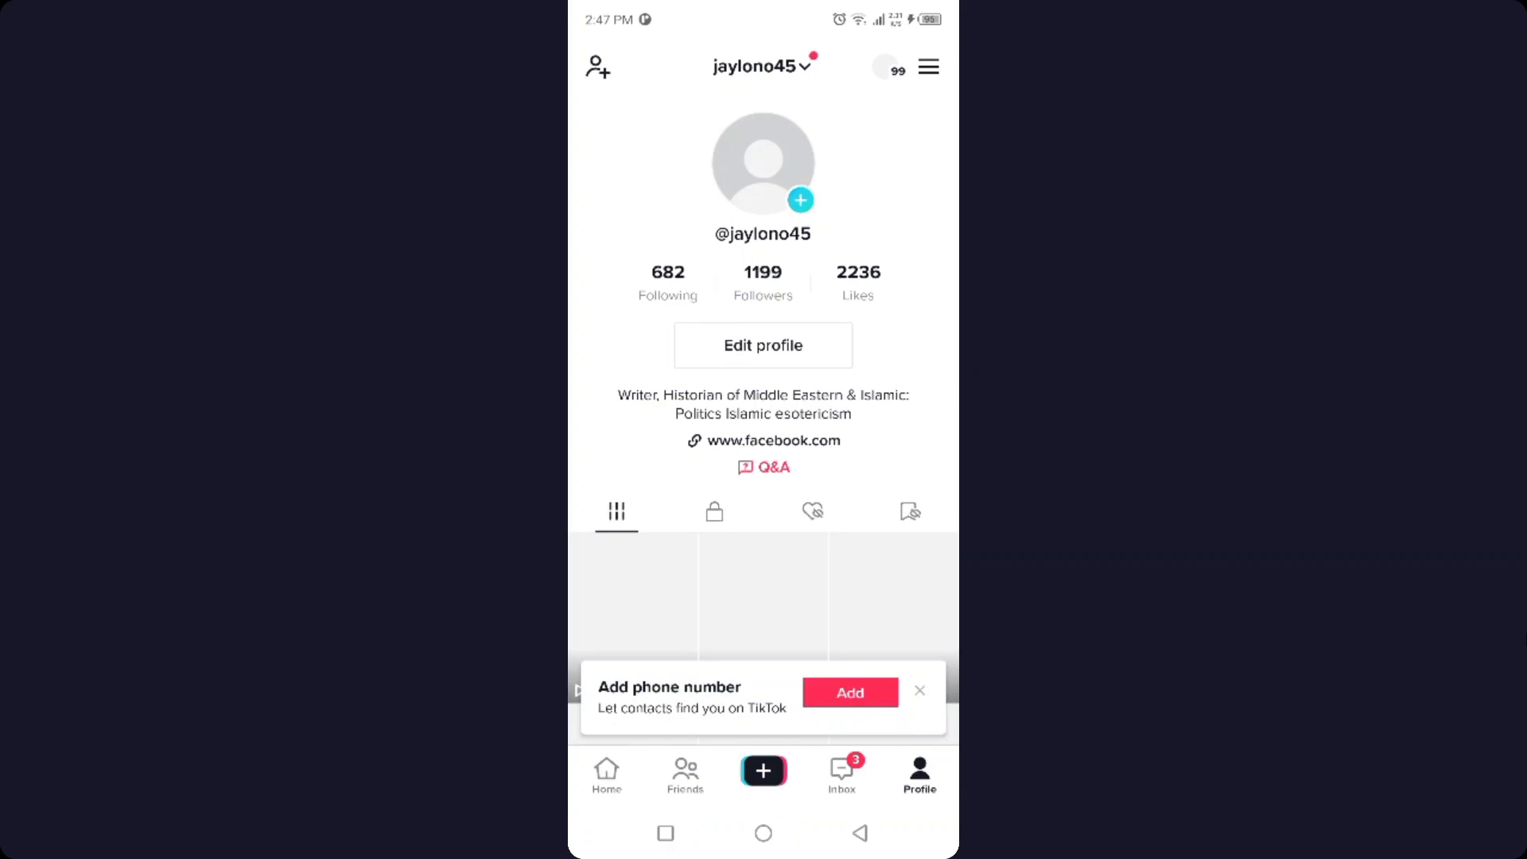
click(926, 66)
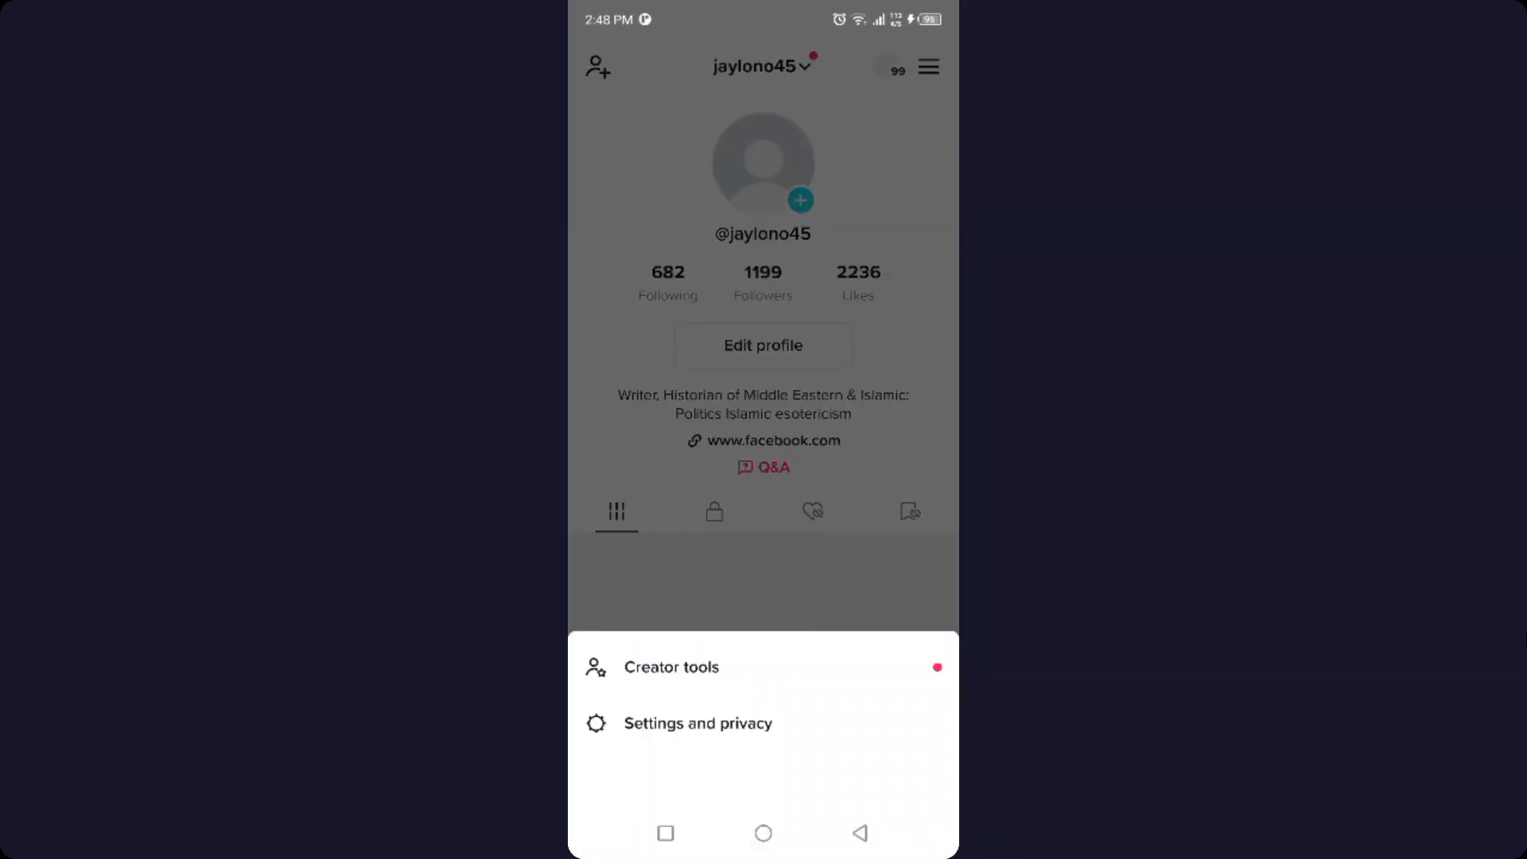
click(697, 723)
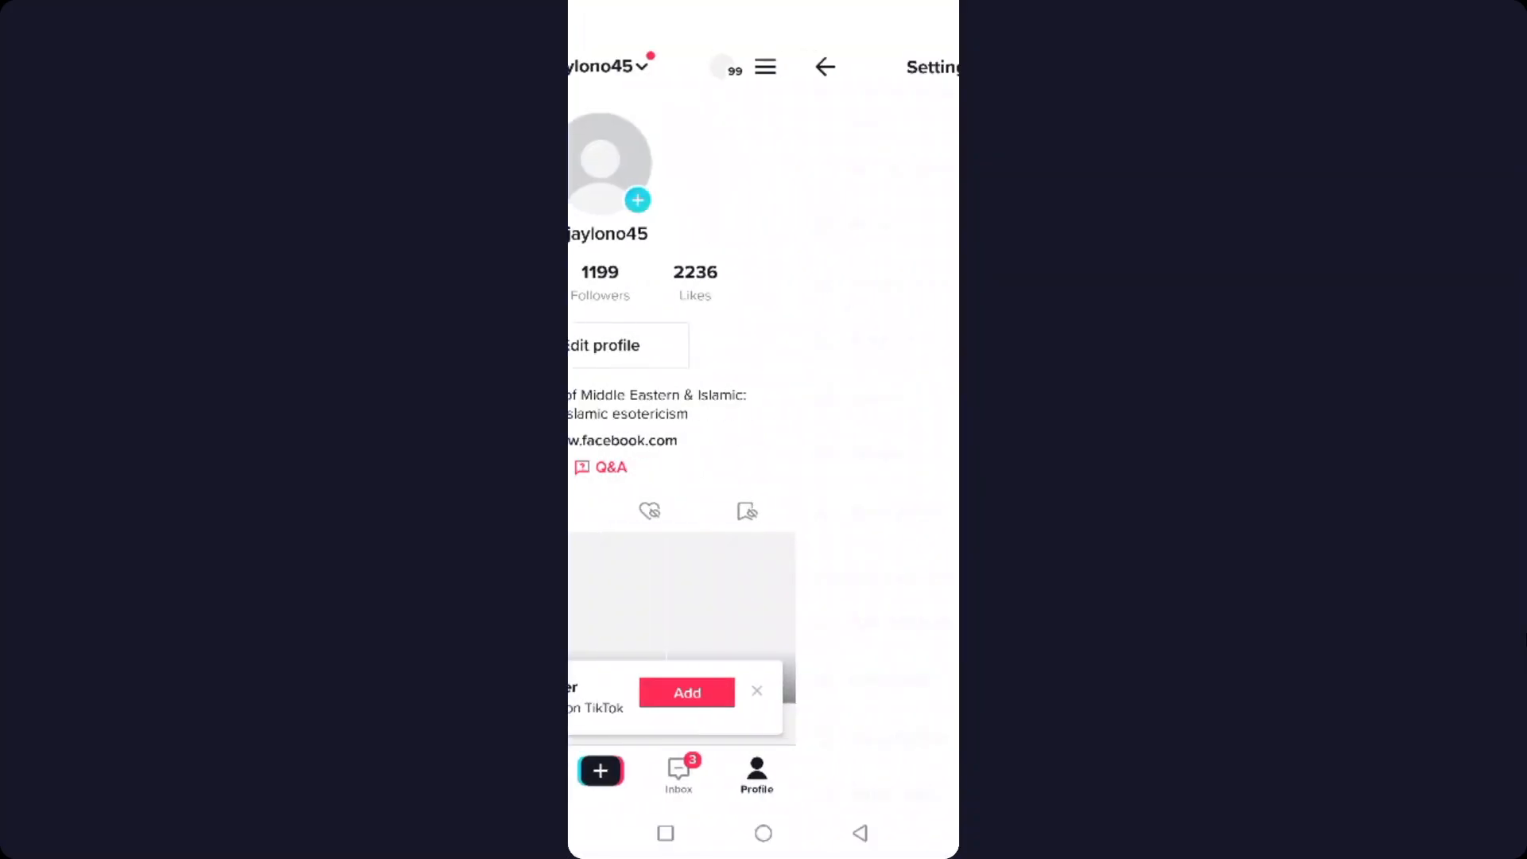
click(926, 66)
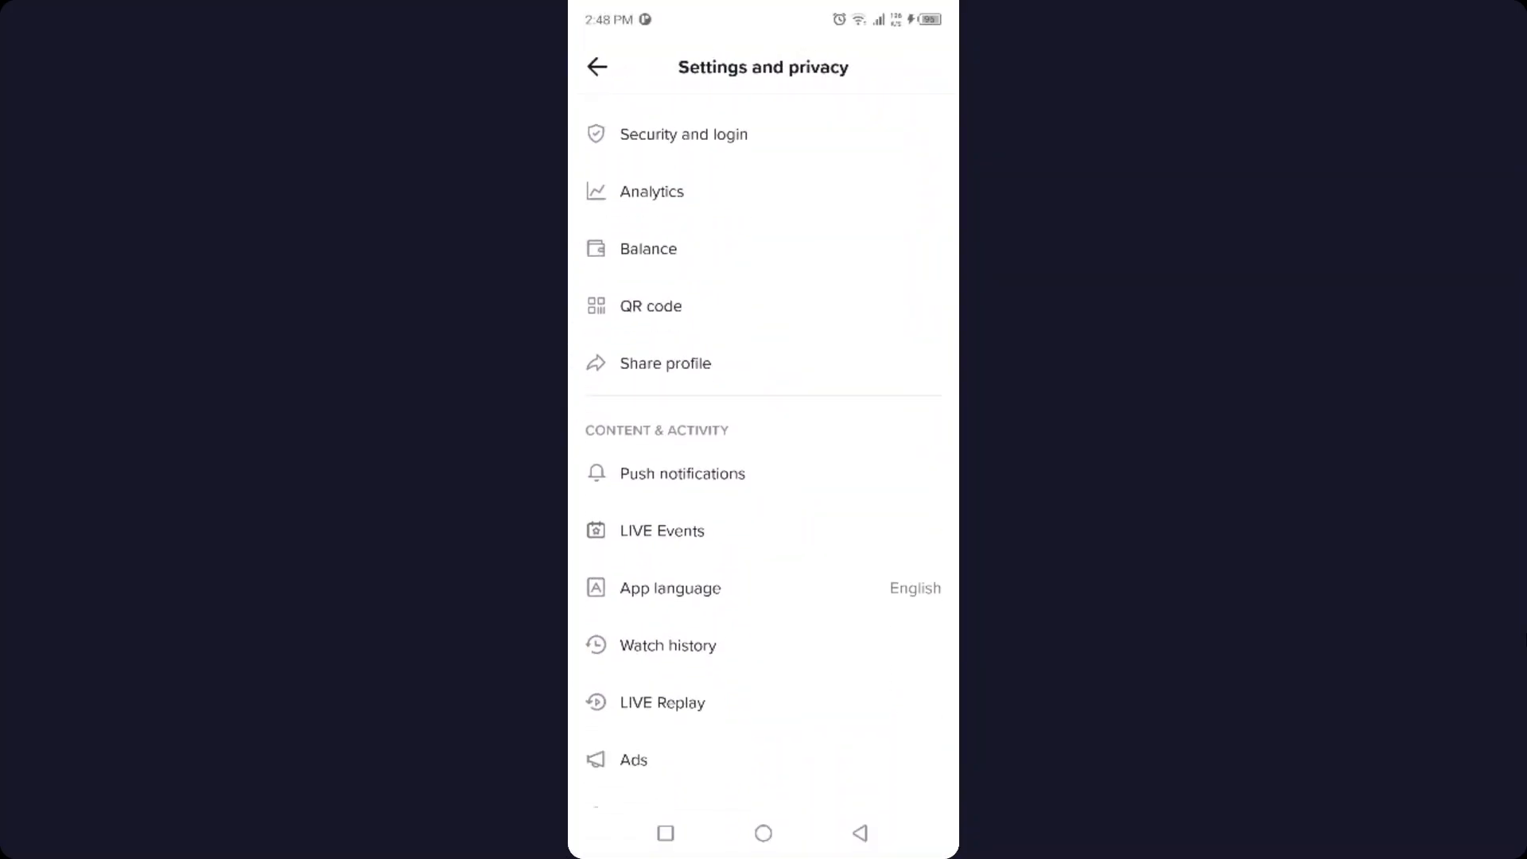
scroll(down, 3)
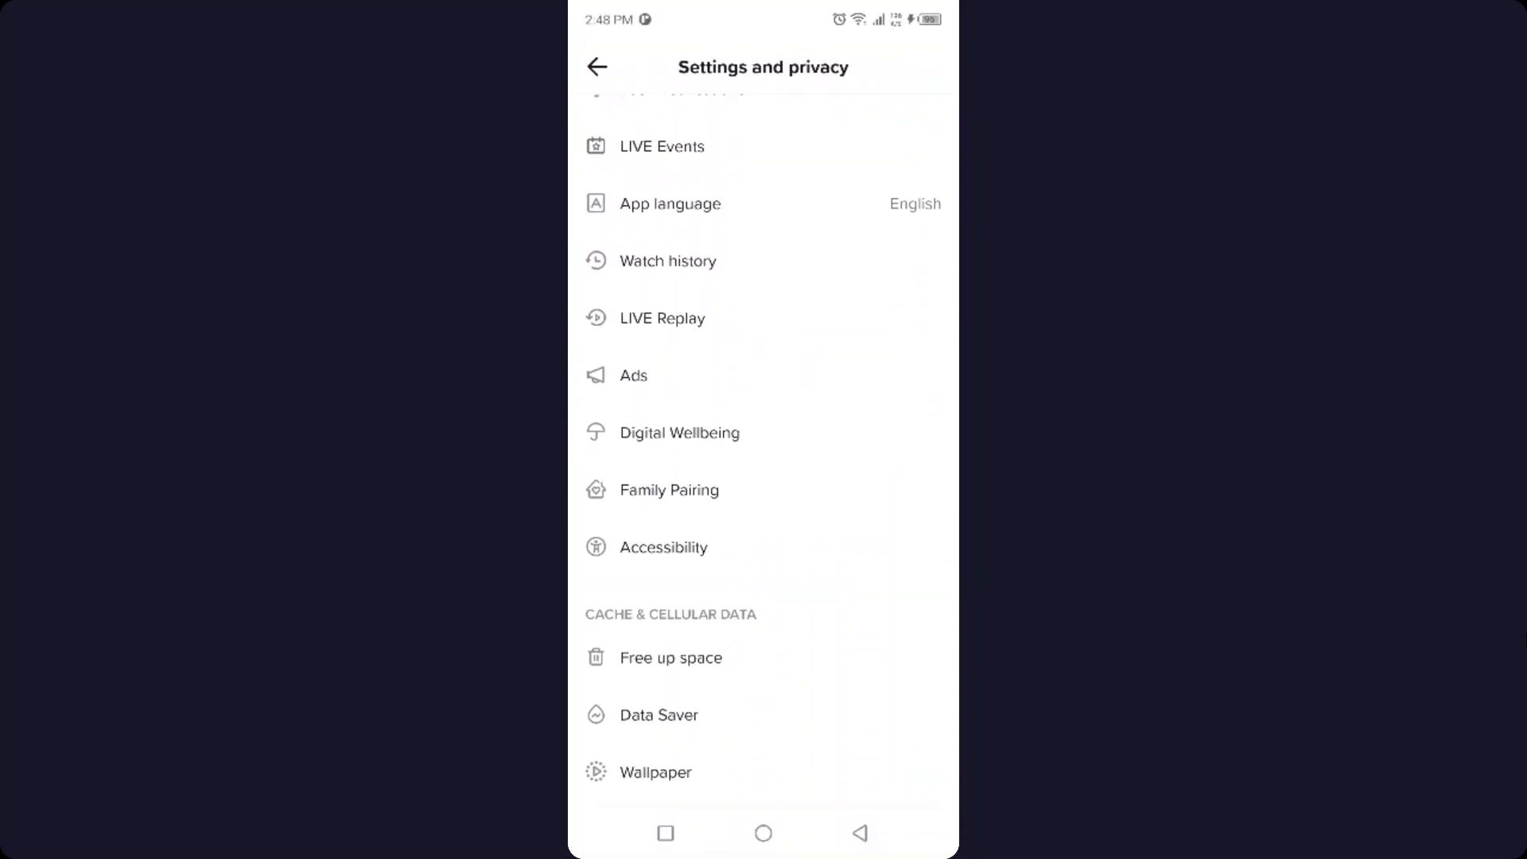
scroll(down, 3)
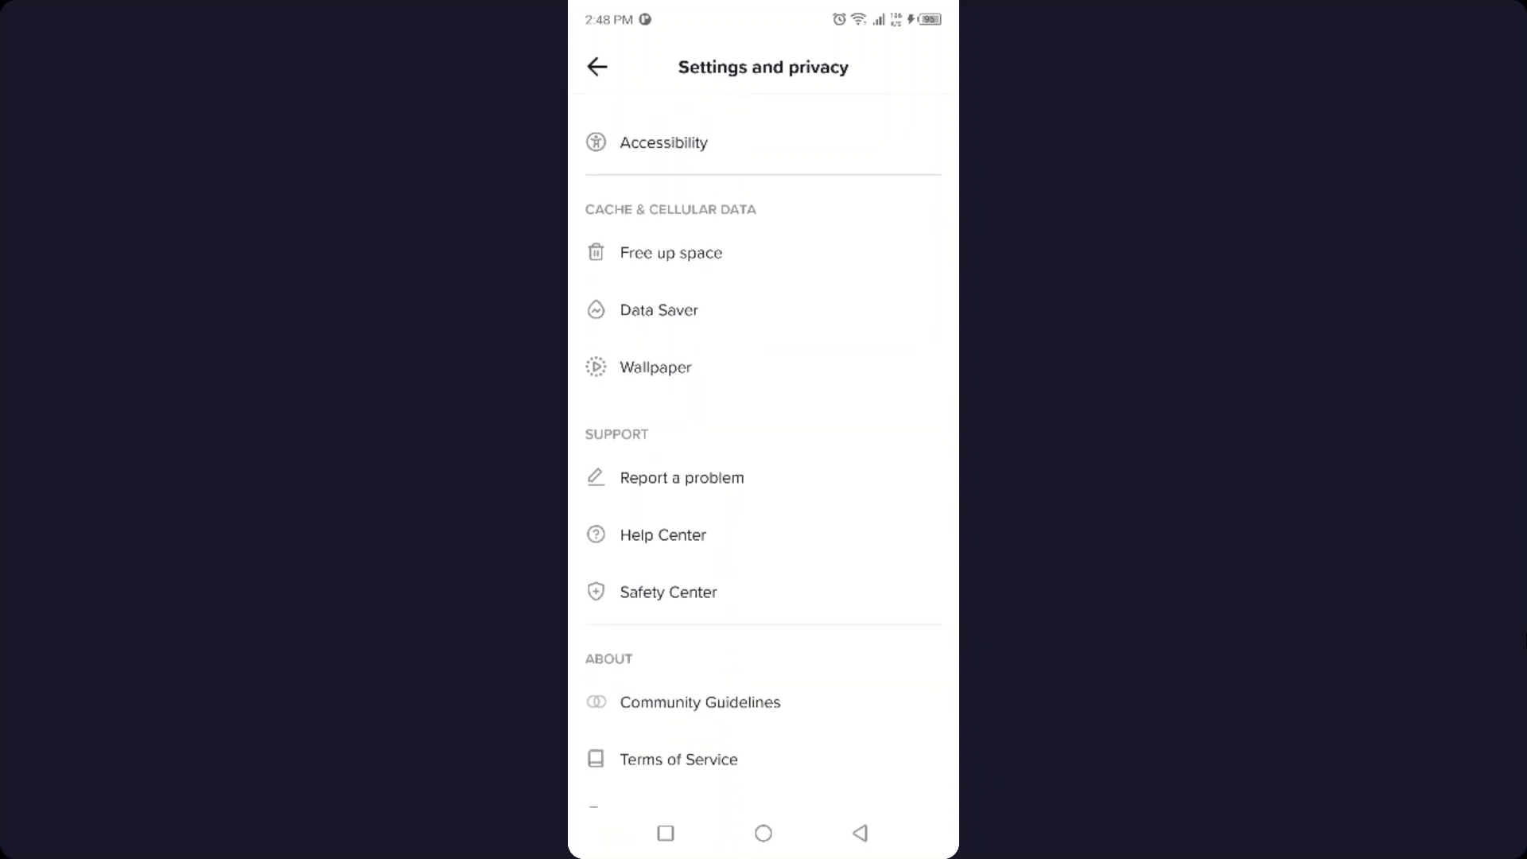
scroll(down, 3)
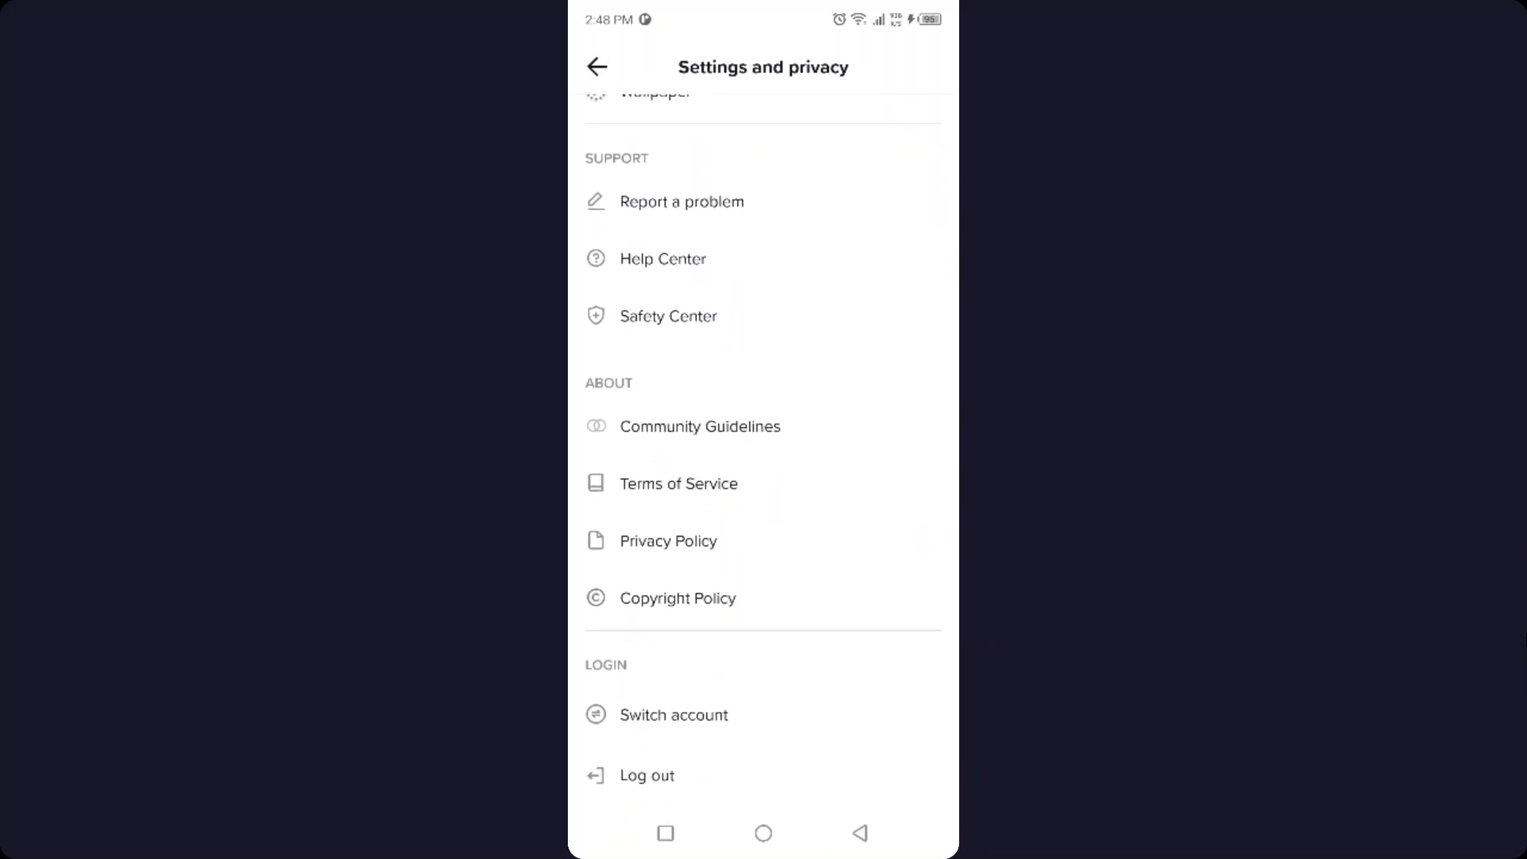
scroll(up, 3)
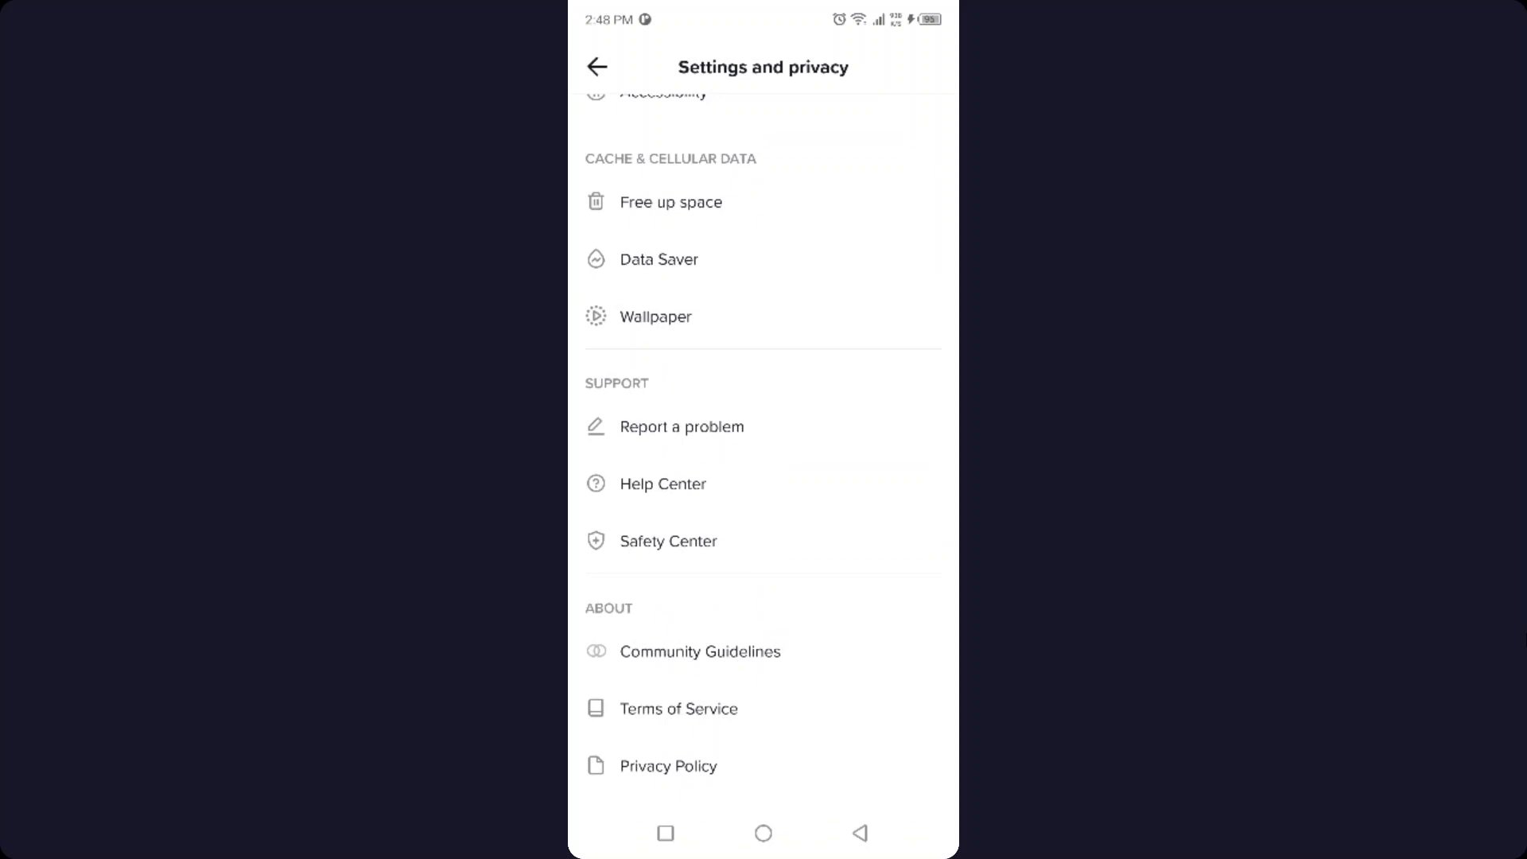
scroll(up, 3)
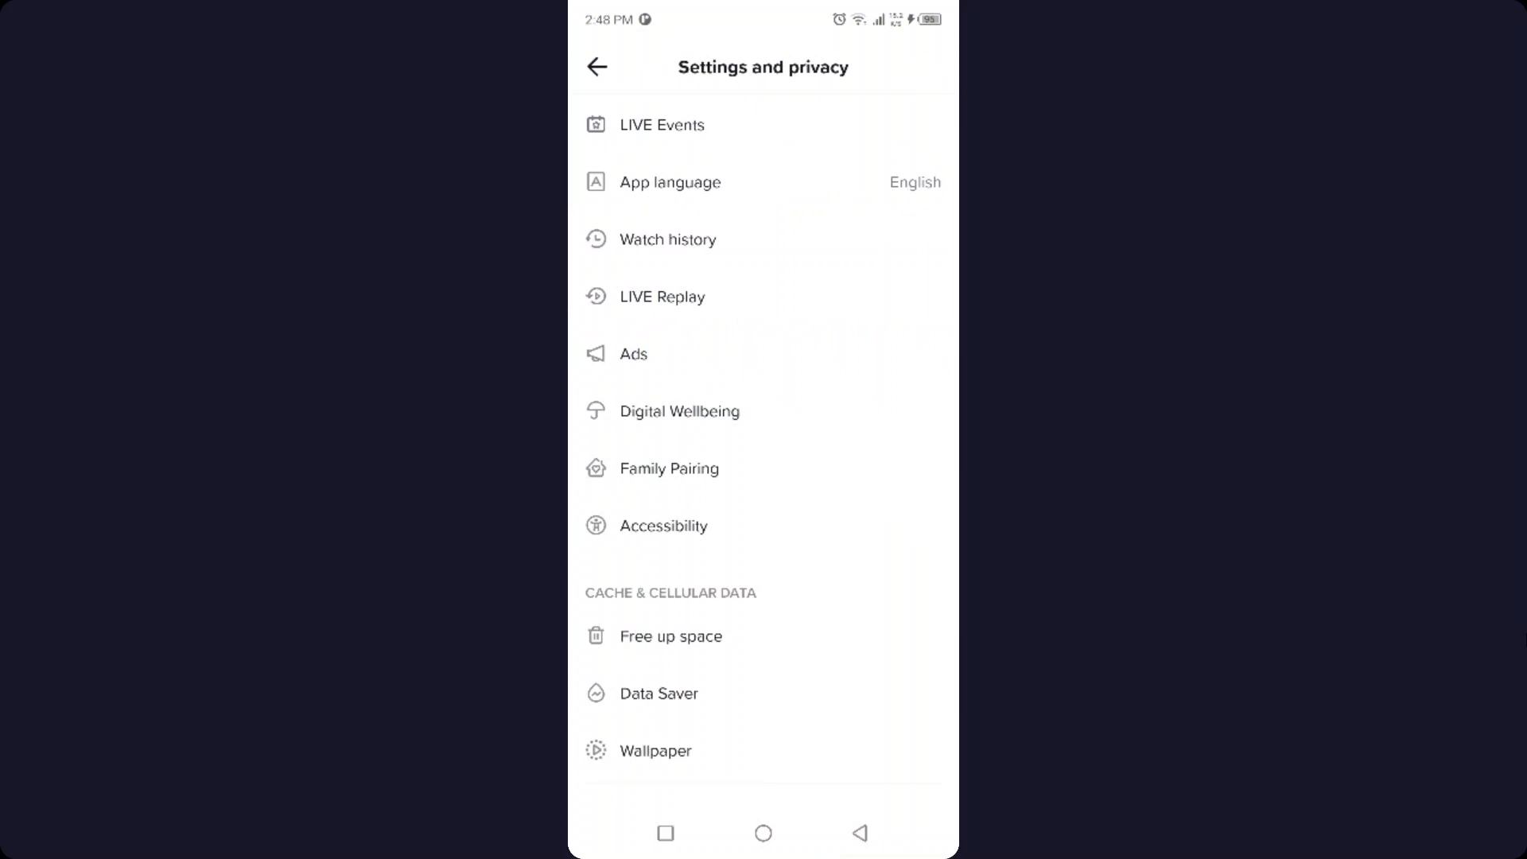
click(596, 67)
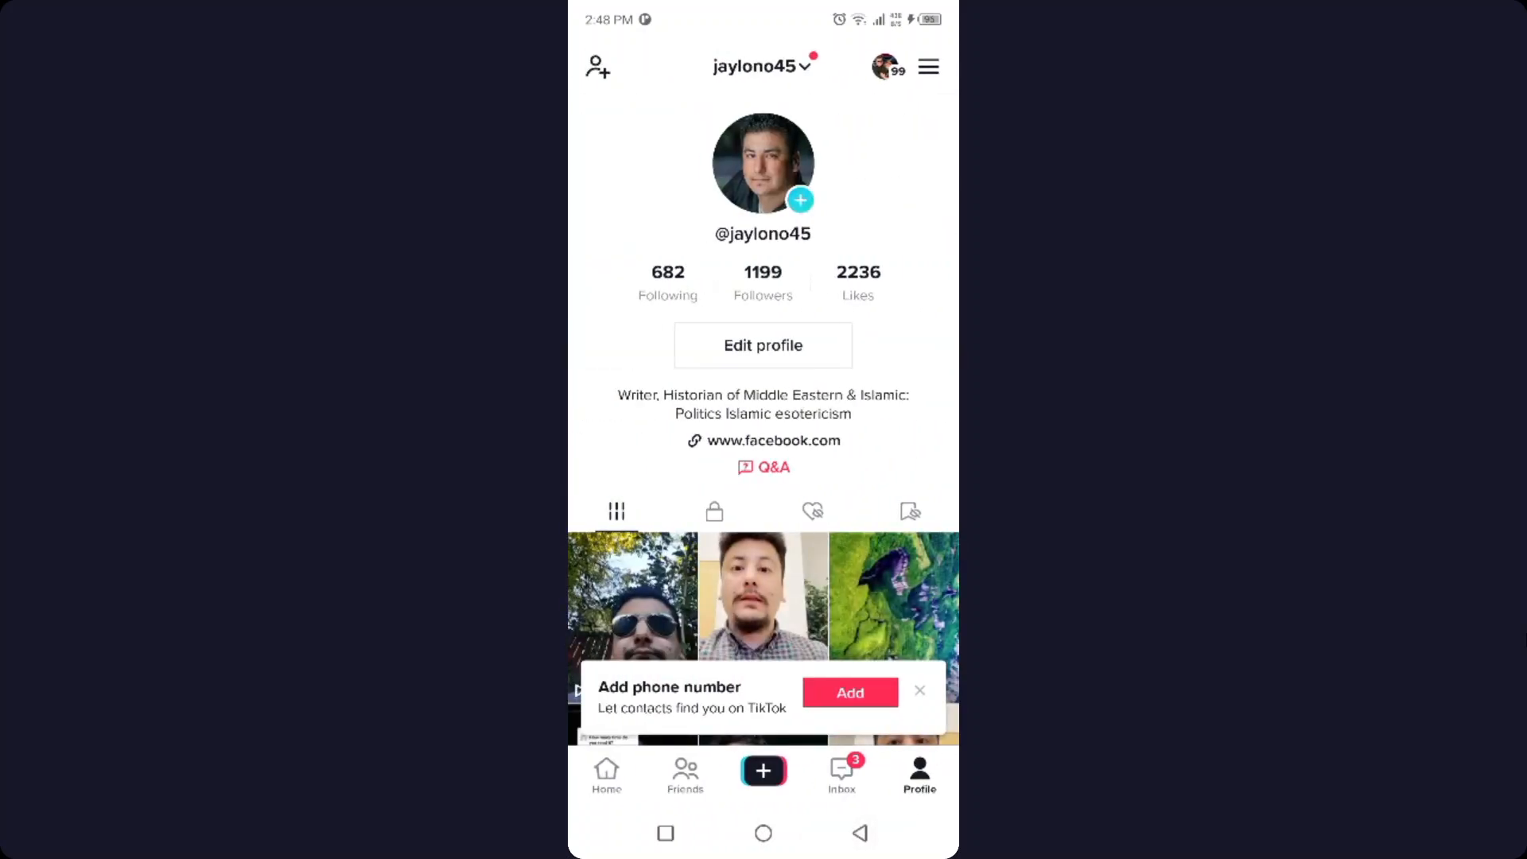